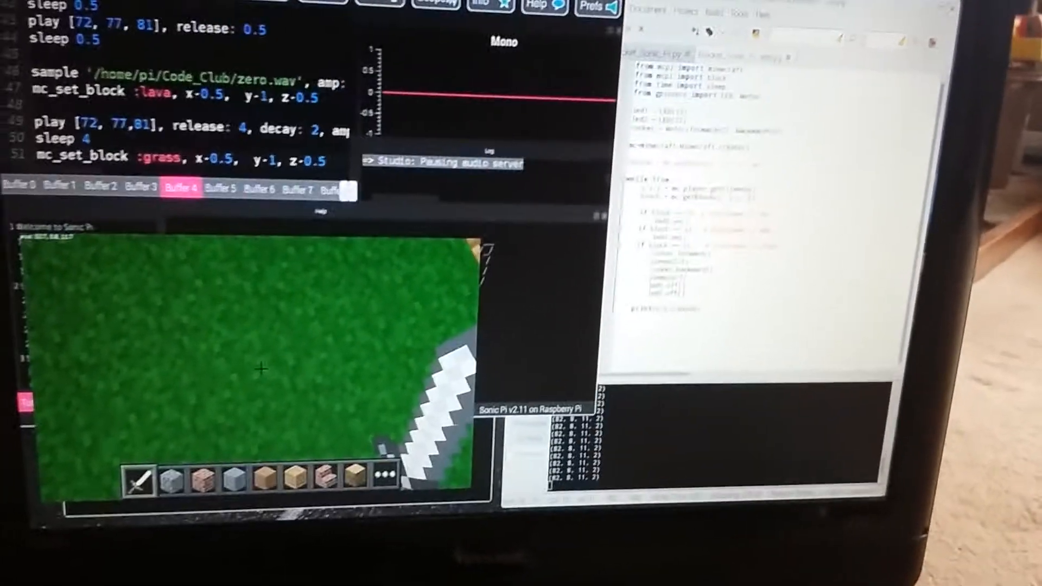
Run the Buffer 4 script so it plays synth notes and places Minecraft lava and grass blocks.
{"action": "left_click", "coordinate": [73, 36]}
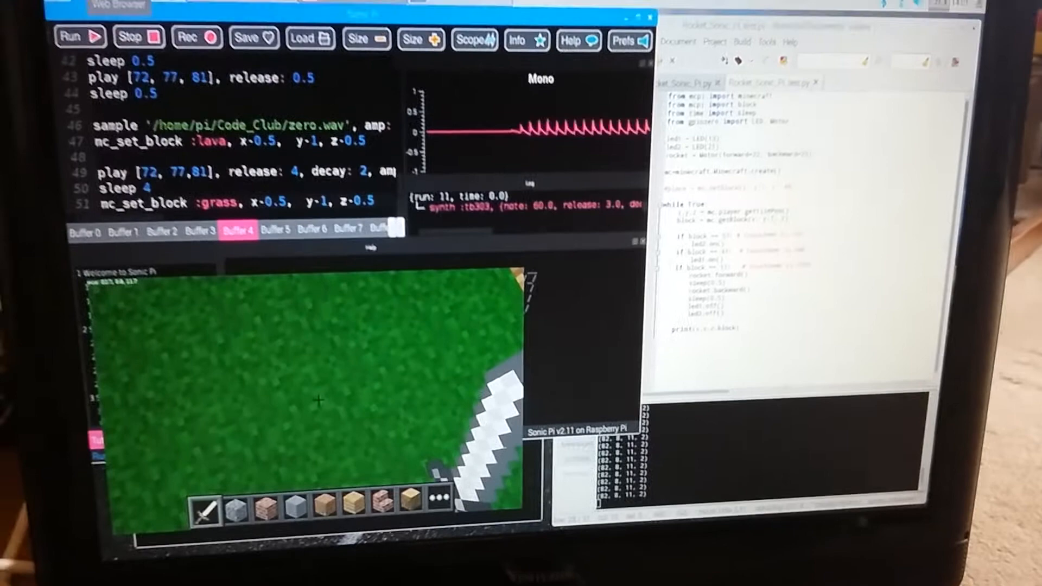